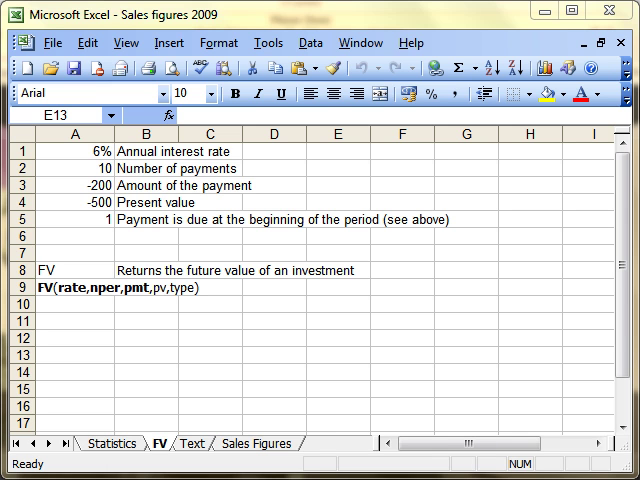
Review the FV label, its syntax line in A9 and the input values in A1:A5
click(340, 358)
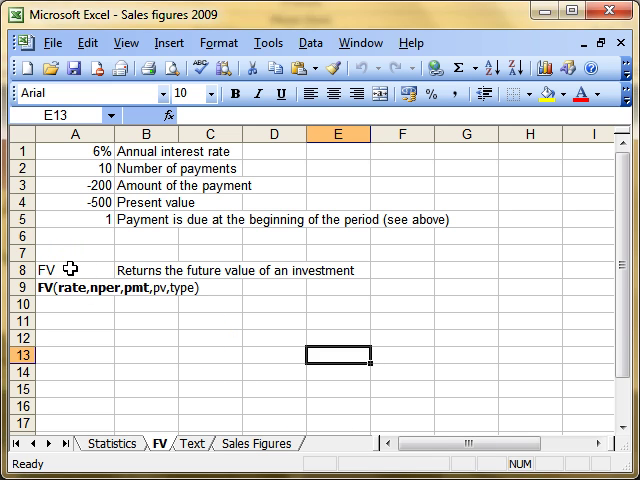
click(56, 270)
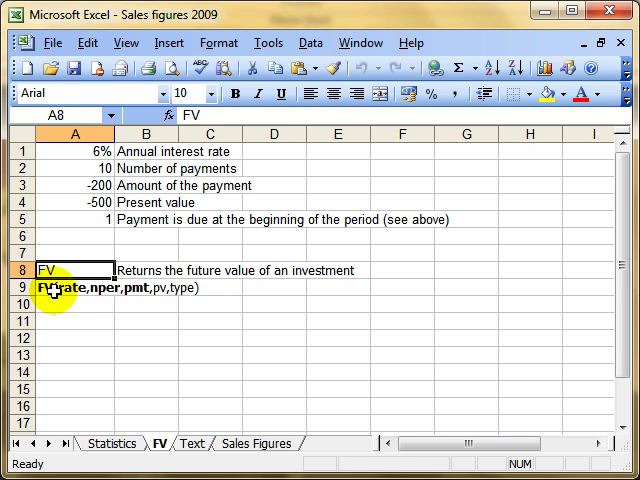
click(58, 288)
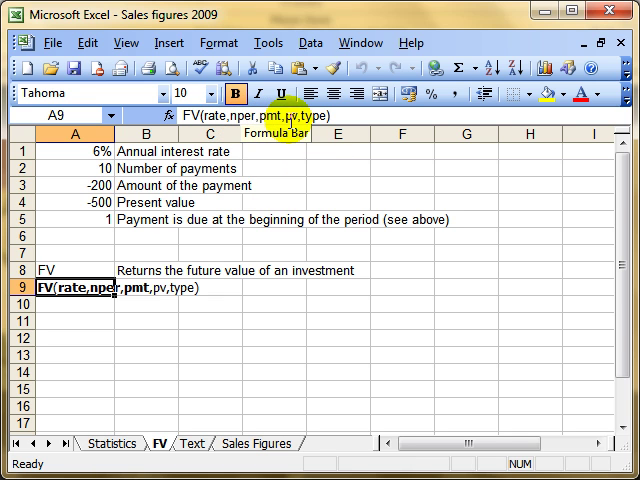
mouse_move(200, 116)
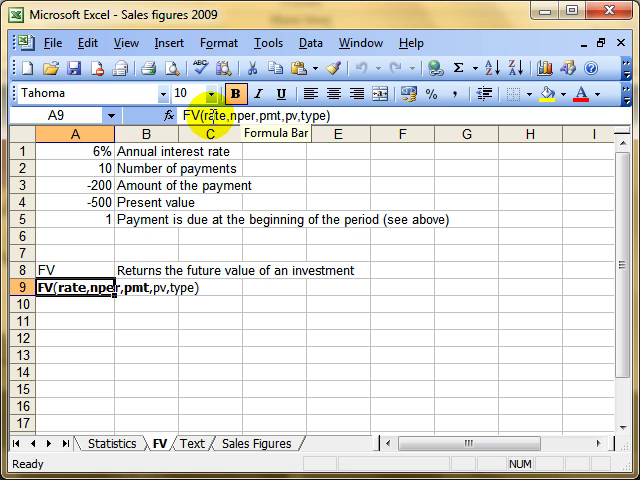
mouse_move(200, 248)
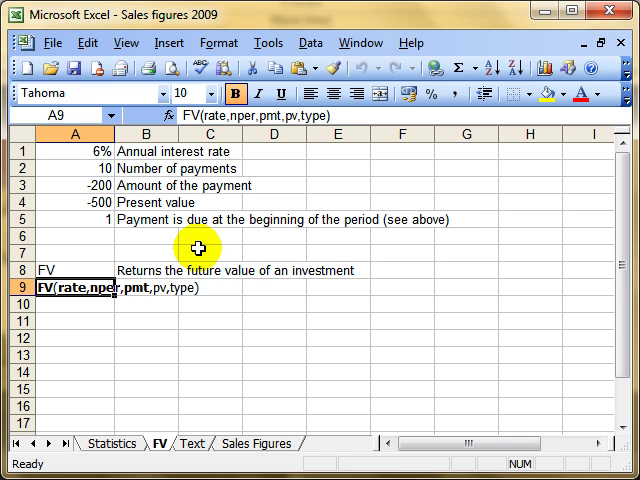
mouse_move(172, 360)
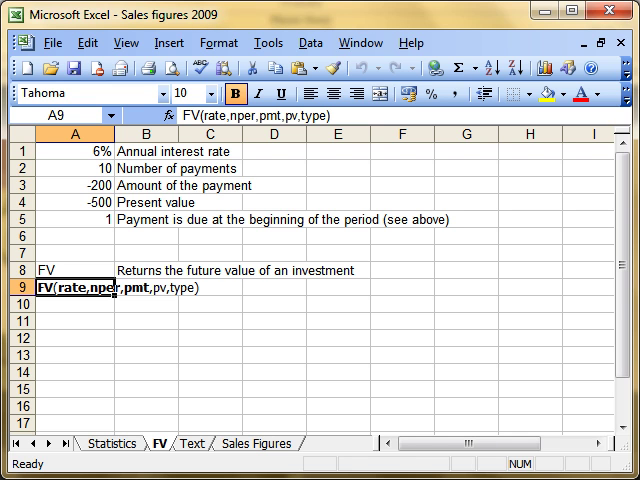
mouse_move(252, 146)
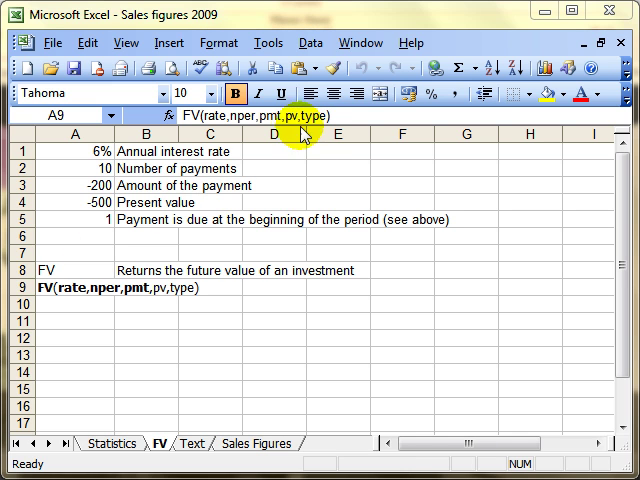
mouse_move(304, 132)
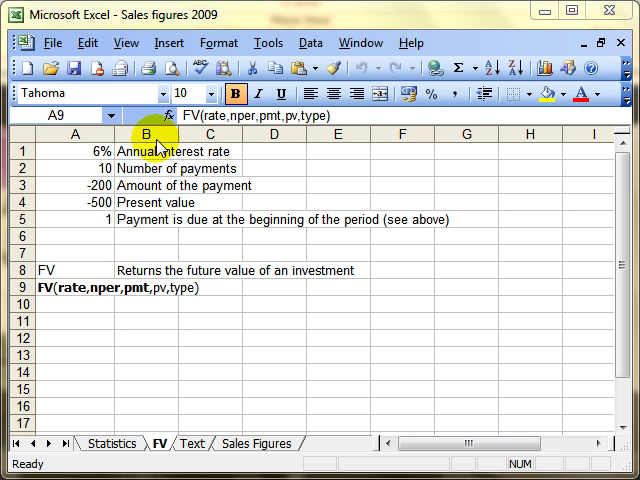
mouse_move(322, 112)
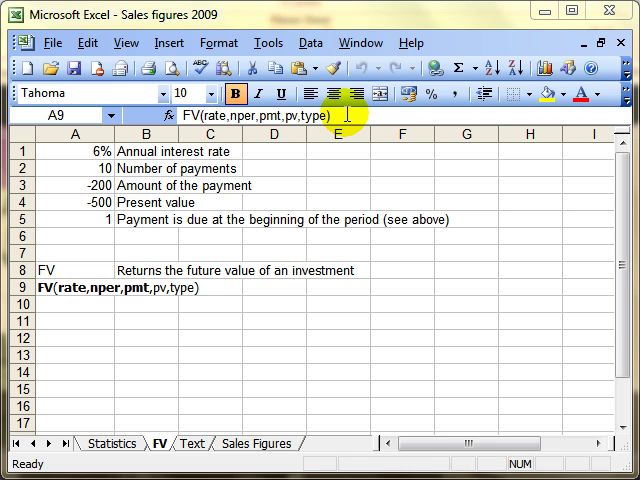
mouse_move(142, 336)
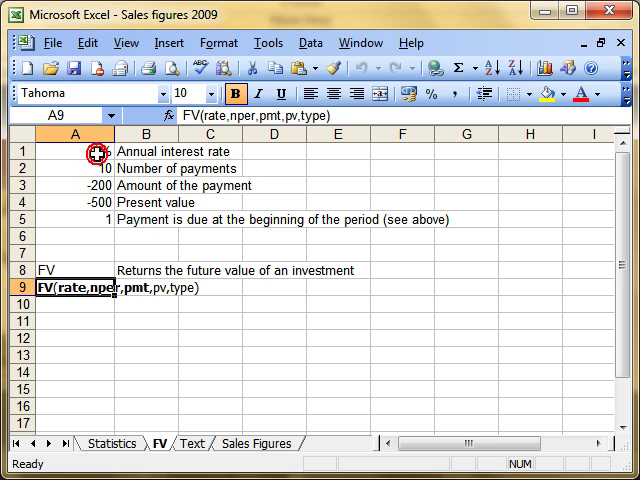
click(84, 152)
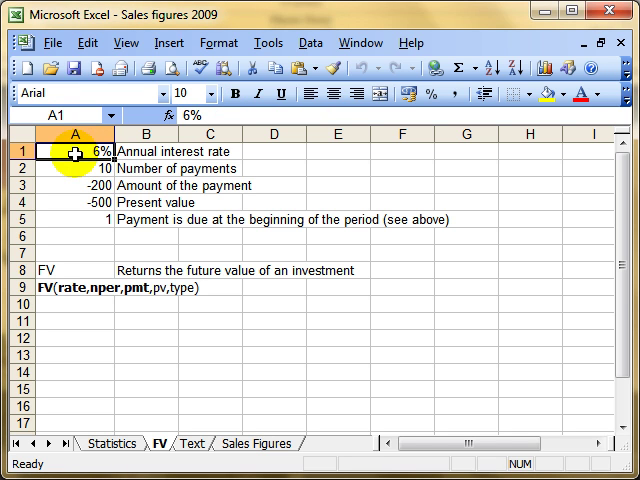
click(76, 168)
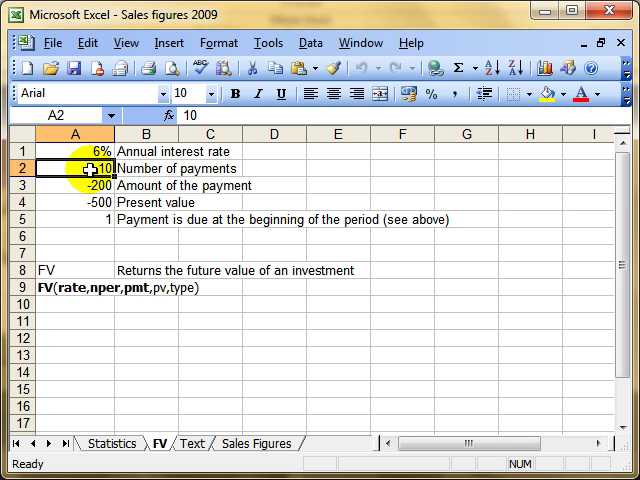
click(76, 186)
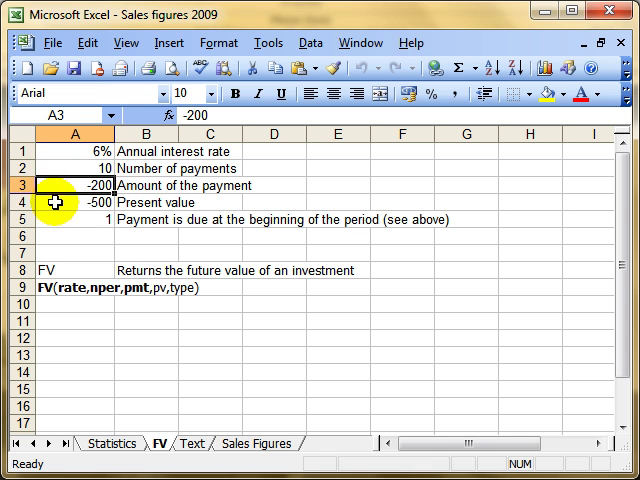
click(72, 204)
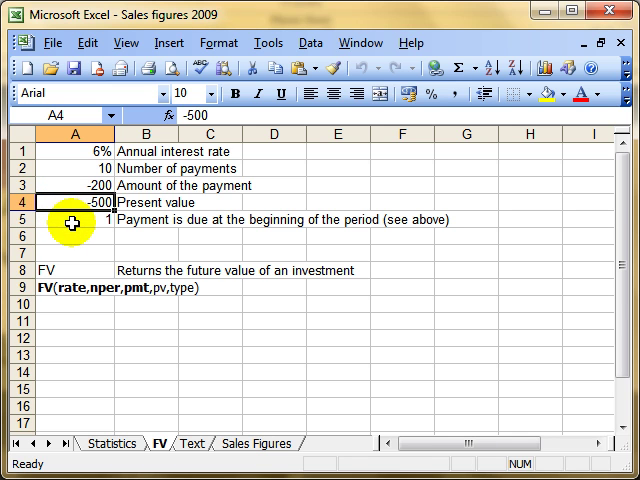
click(72, 220)
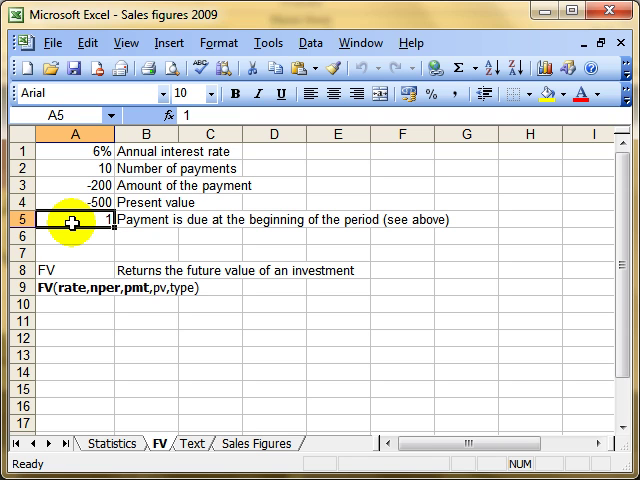
Start =FV( in A11 with the interest rate in A1 as the rate argument
click(72, 322)
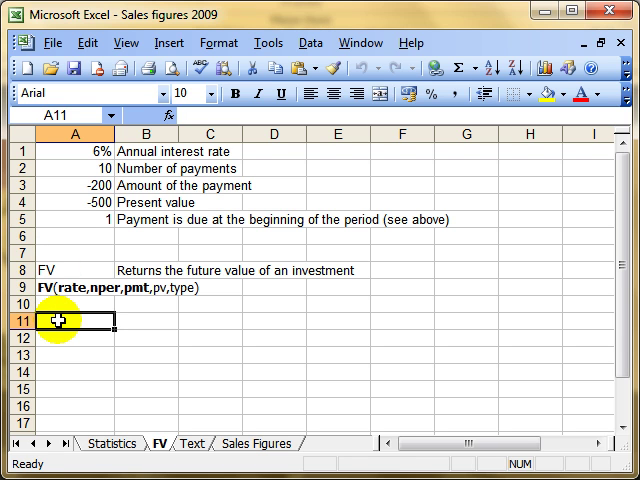
text(=)
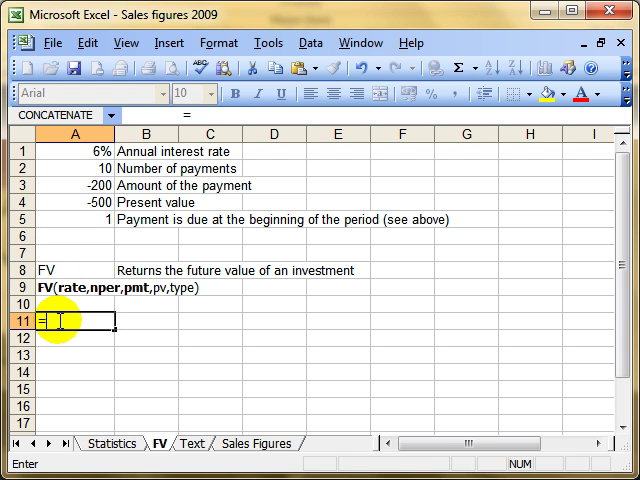
text(FV)
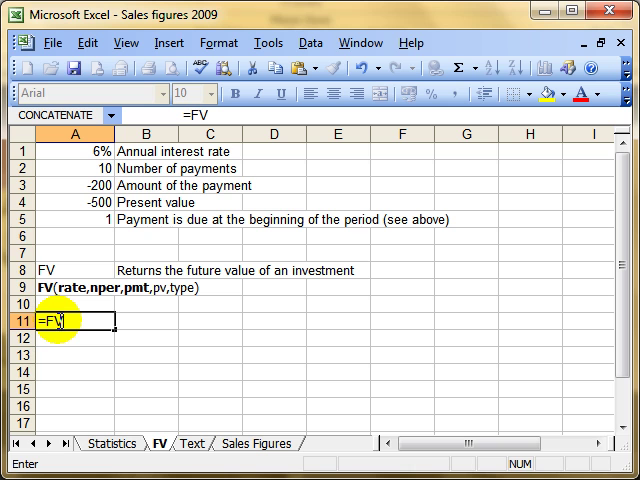
mouse_move(68, 372)
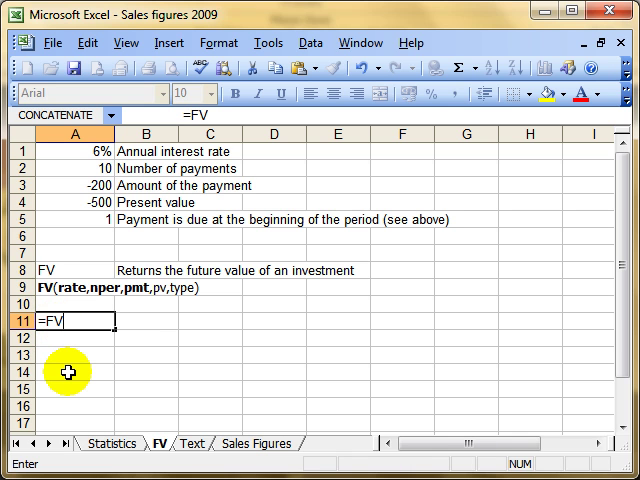
text(()
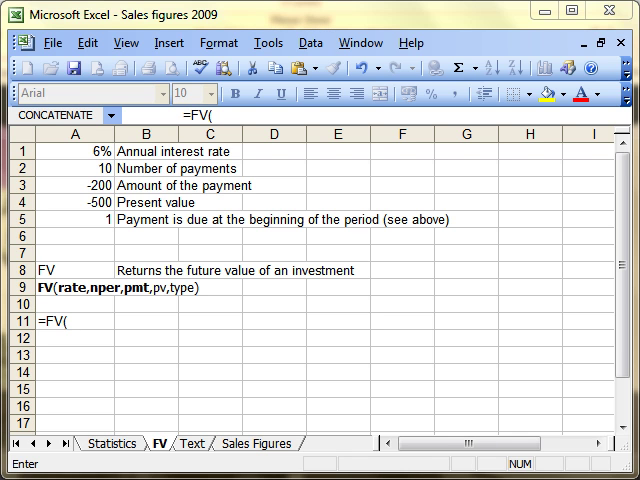
mouse_move(84, 236)
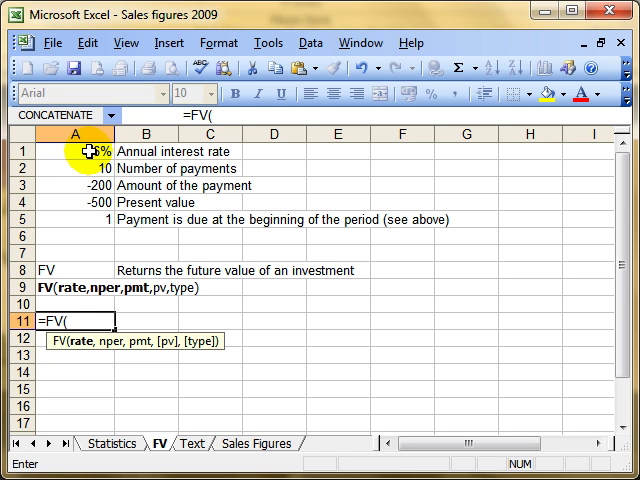
click(78, 152)
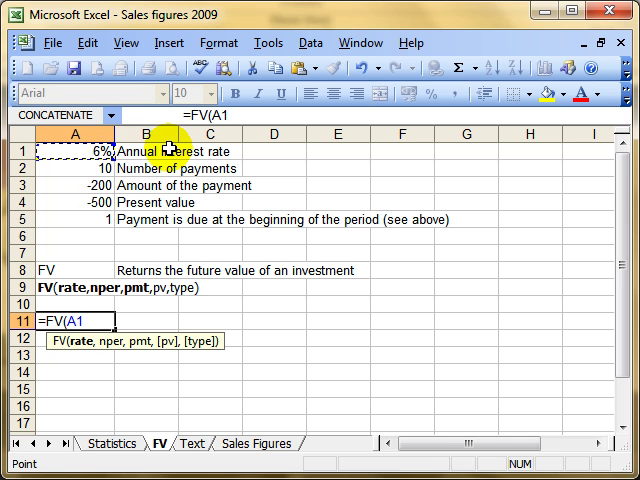
mouse_move(116, 168)
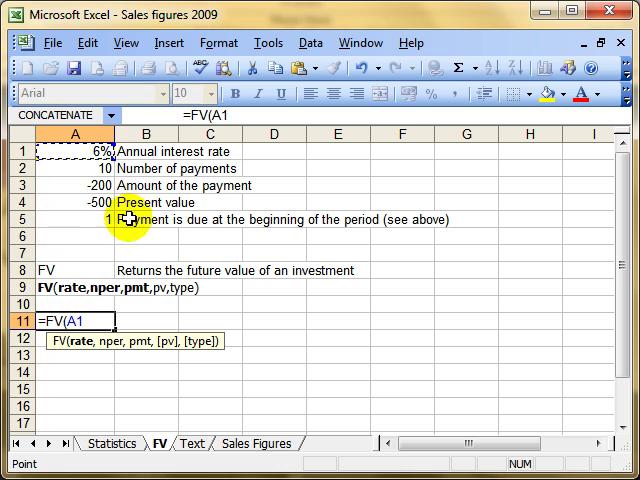
mouse_move(136, 152)
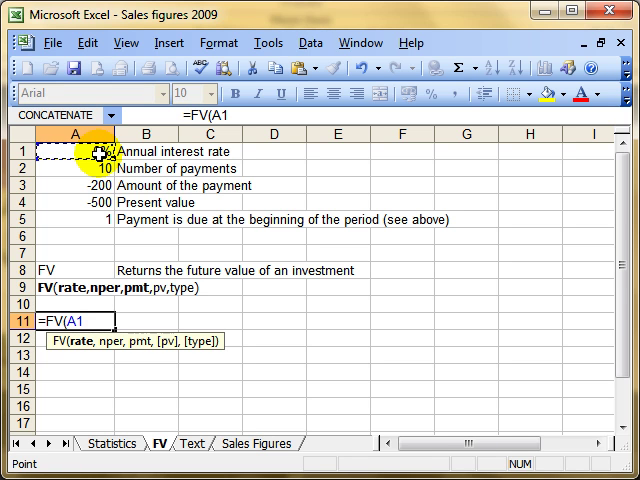
Complete the formula as =FV(A1/12,A2,A3,A4,A5) to return a future value of £2,581.40
text(/)
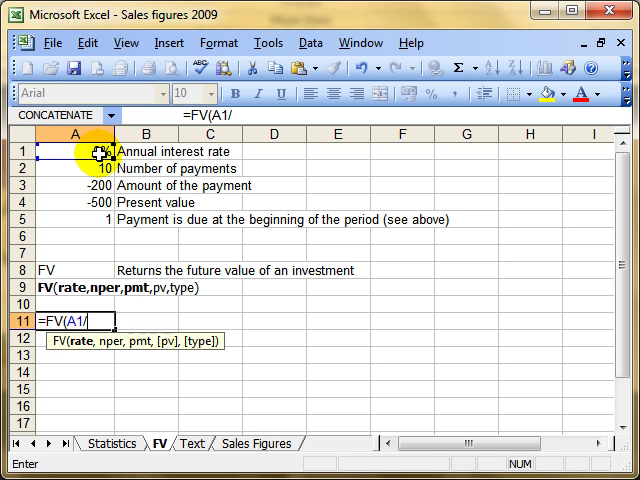
text(12)
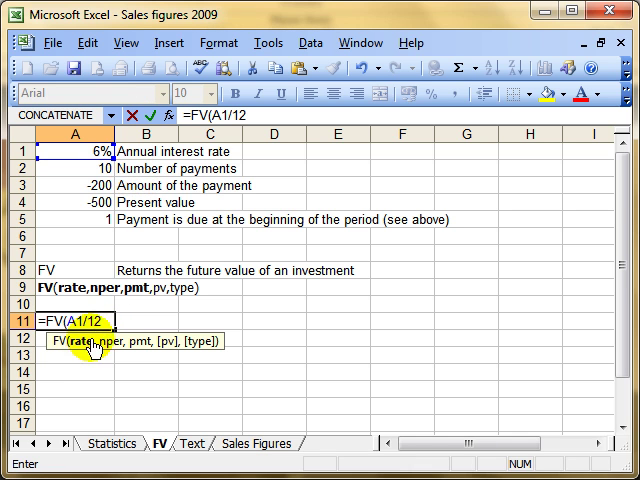
text(,A2)
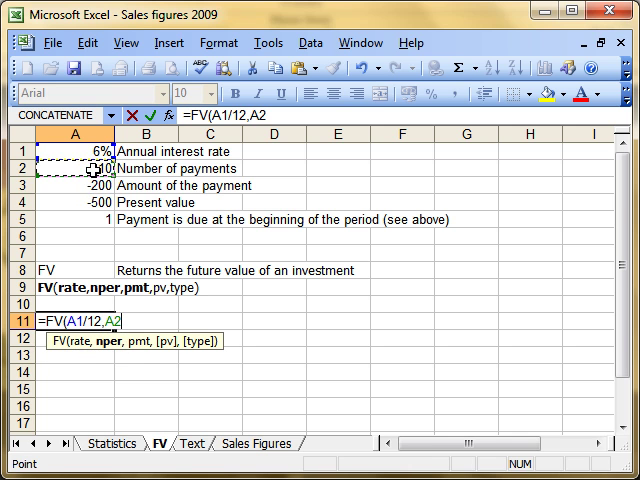
text(,)
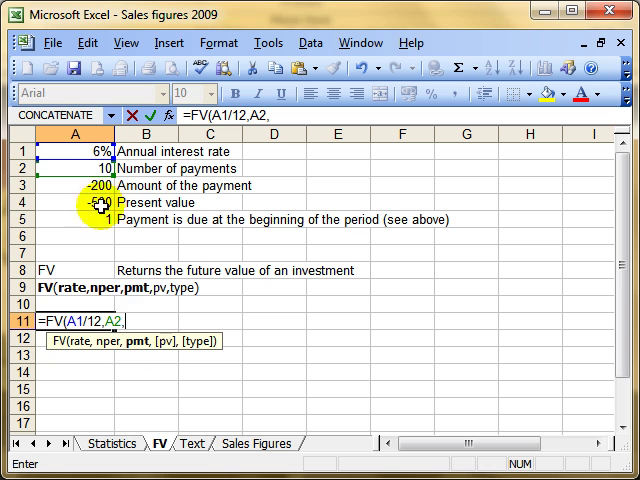
click(70, 186)
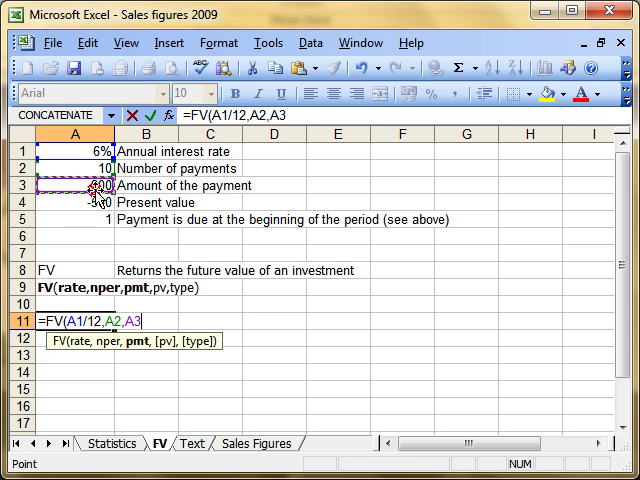
text(,)
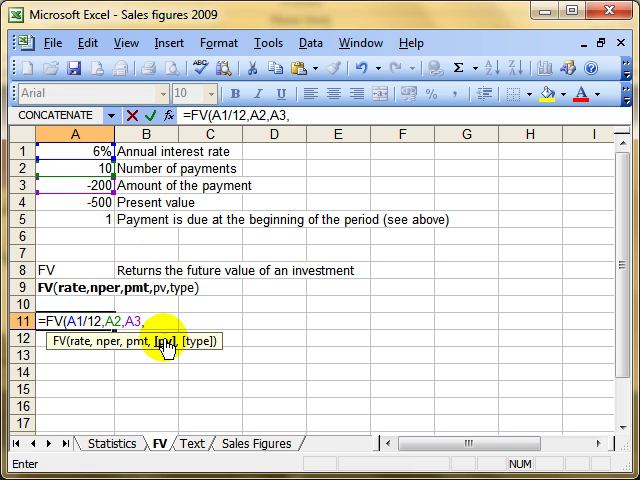
mouse_move(88, 204)
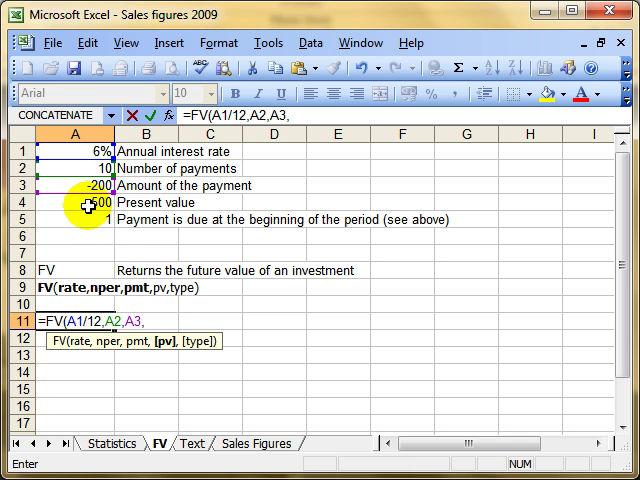
click(76, 208)
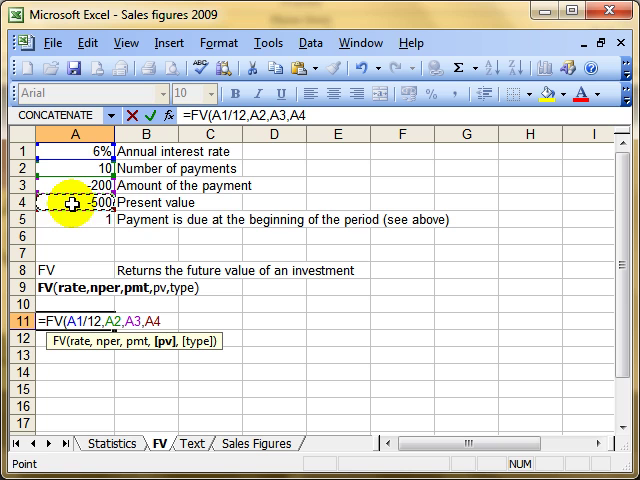
text(,)
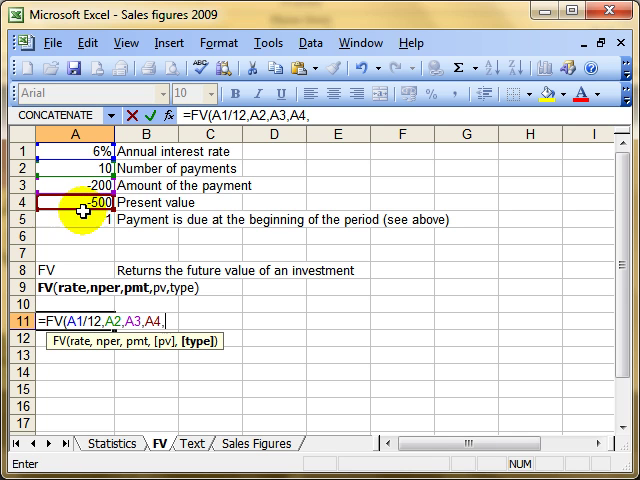
click(72, 226)
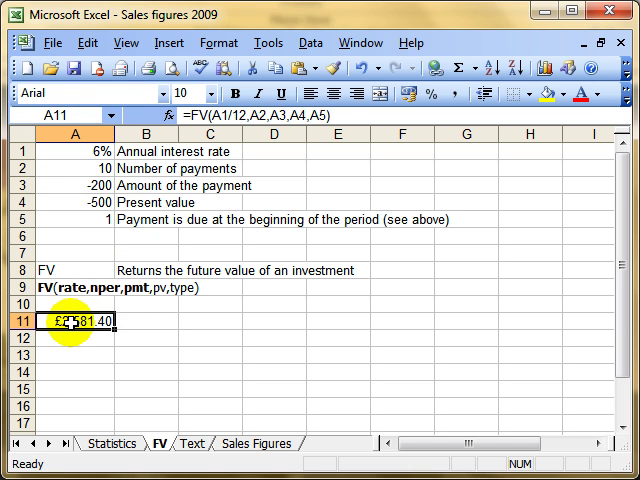
click(76, 202)
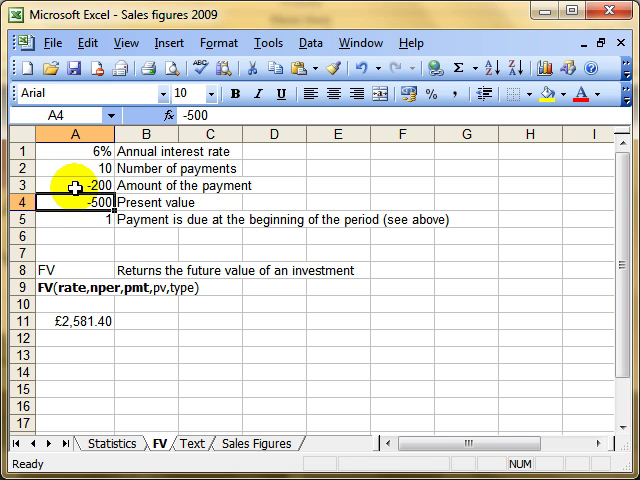
click(72, 184)
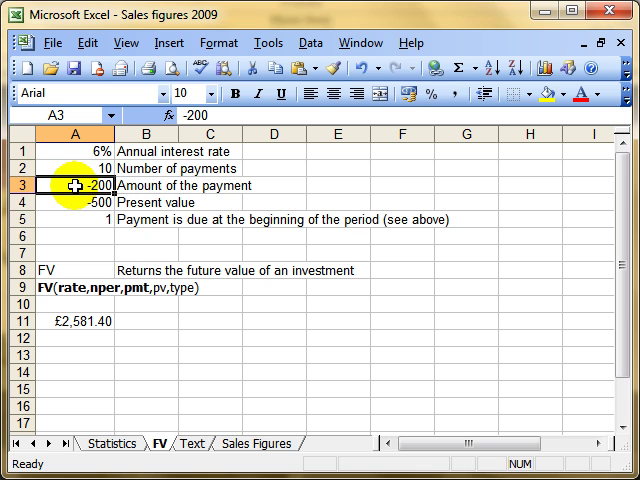
click(72, 168)
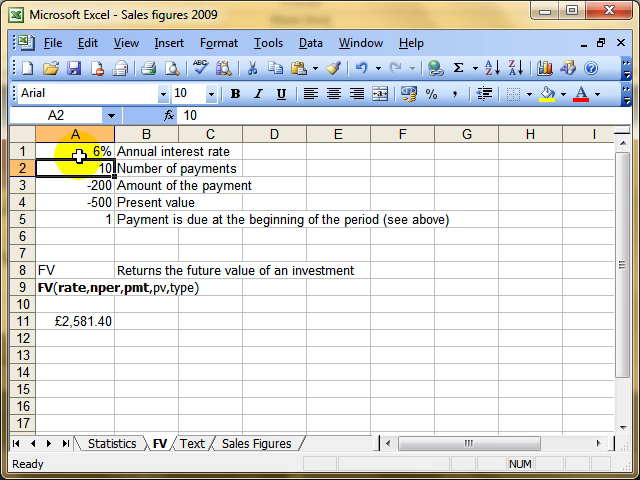
click(70, 152)
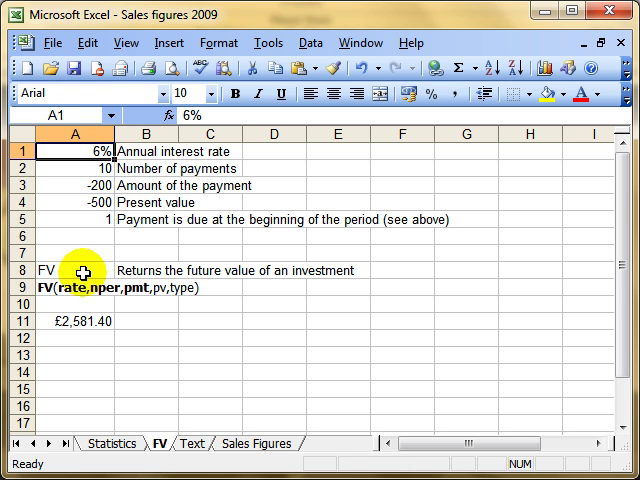
mouse_move(58, 328)
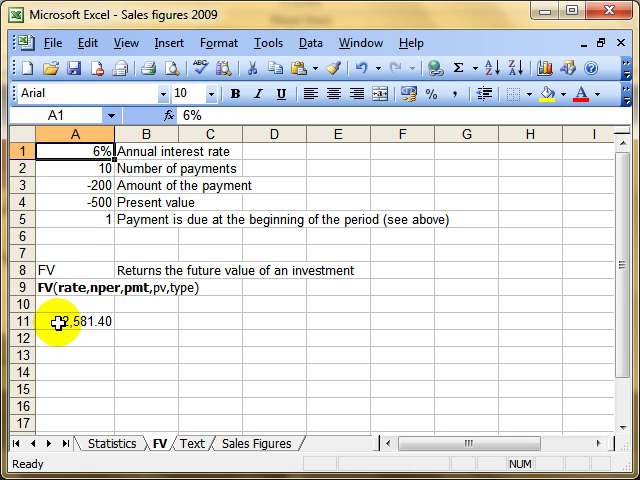
click(70, 324)
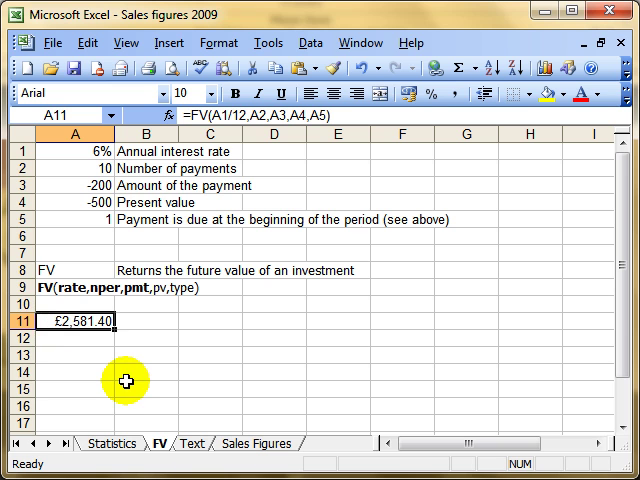
mouse_move(72, 368)
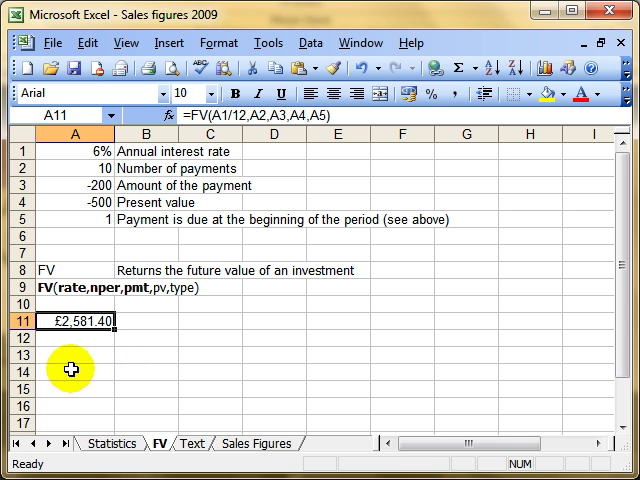
mouse_move(46, 352)
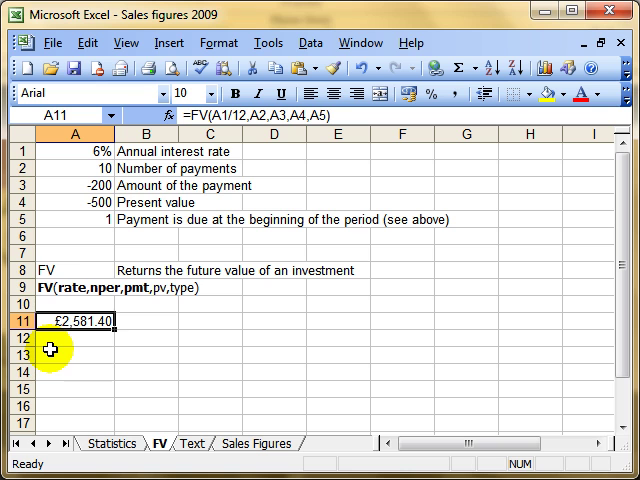
mouse_move(48, 272)
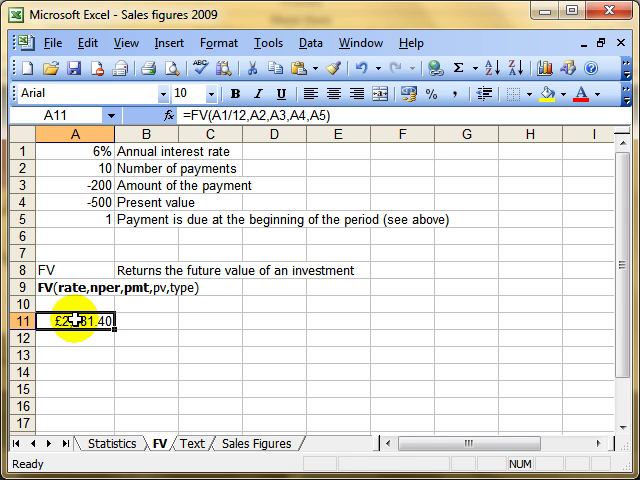
mouse_move(78, 152)
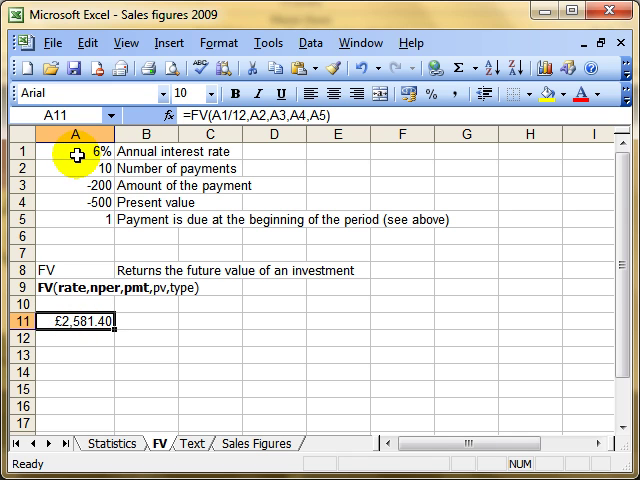
click(76, 152)
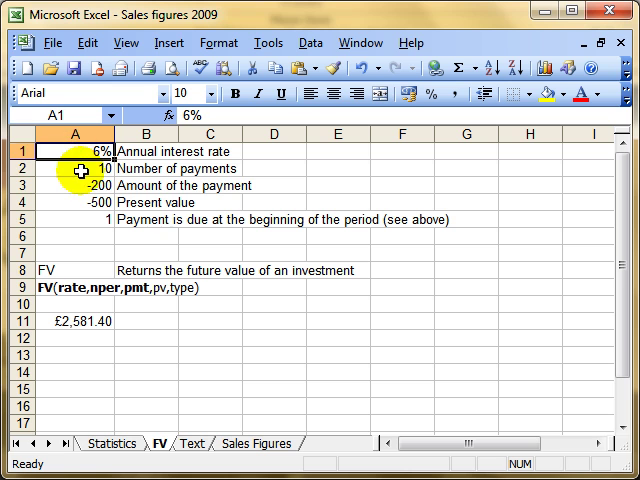
click(68, 168)
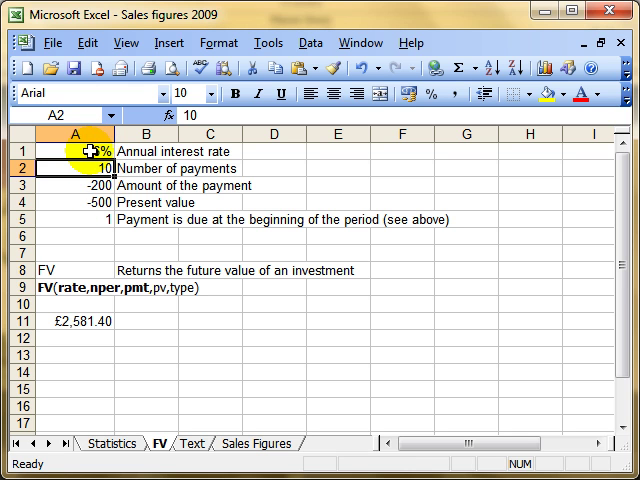
mouse_move(84, 348)
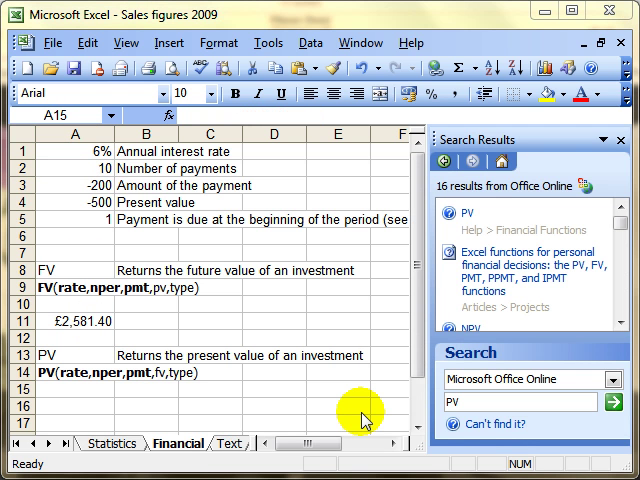
mouse_move(60, 192)
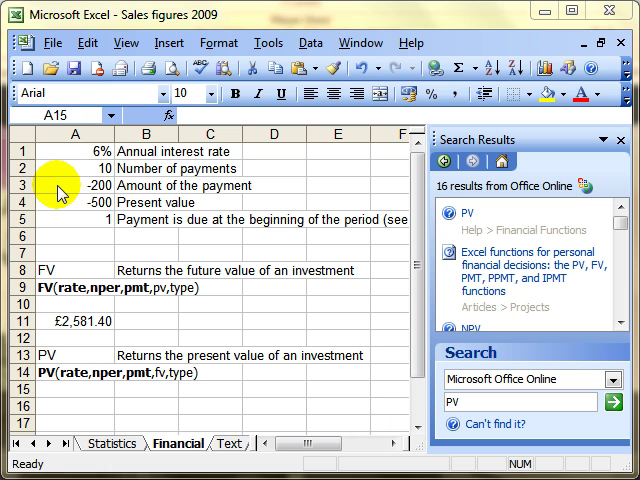
Review the payment and present value inputs in A3:A4, then select A15 for the PV formula
click(76, 208)
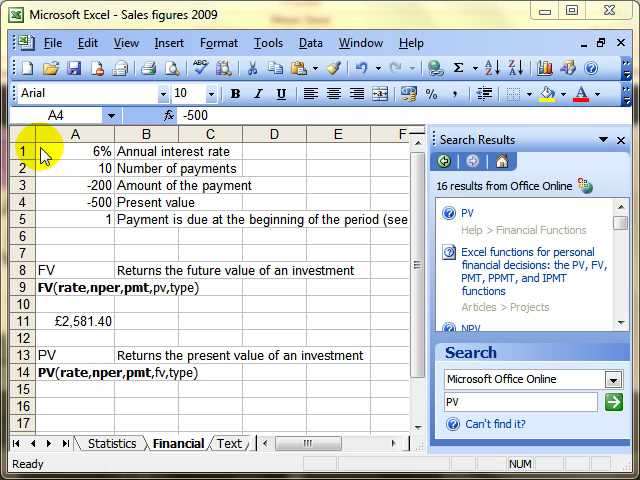
mouse_move(176, 198)
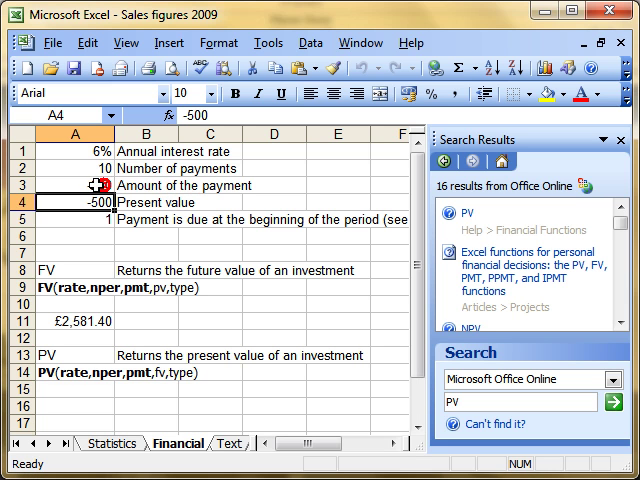
click(76, 188)
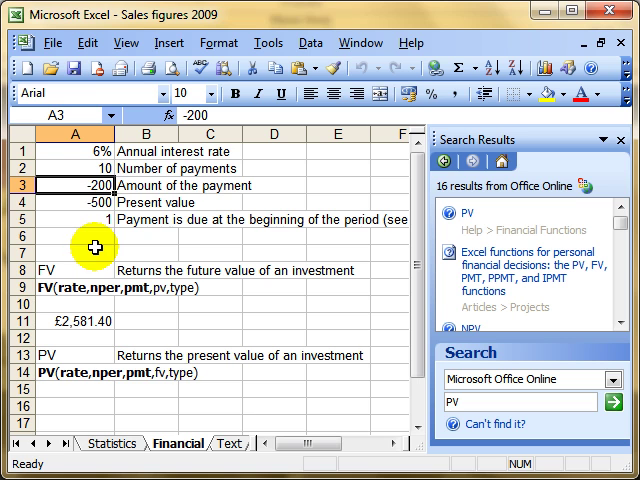
mouse_move(68, 186)
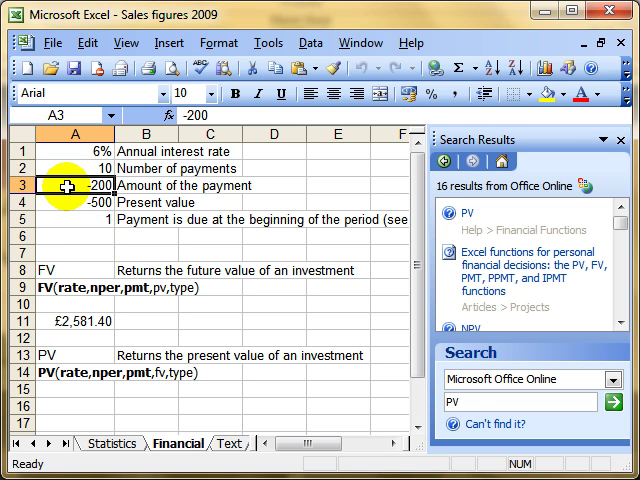
click(62, 204)
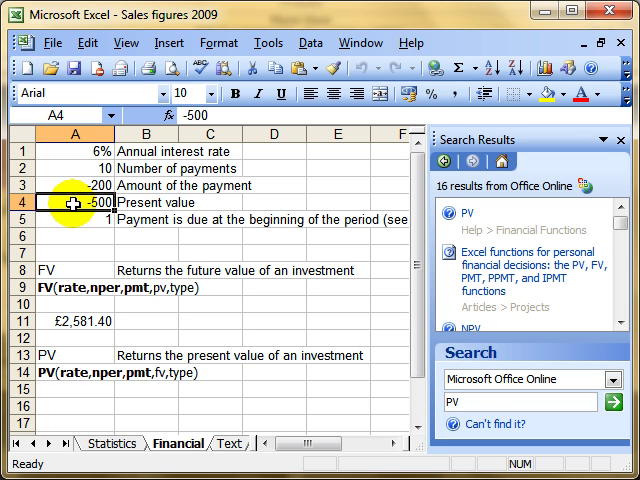
mouse_move(76, 270)
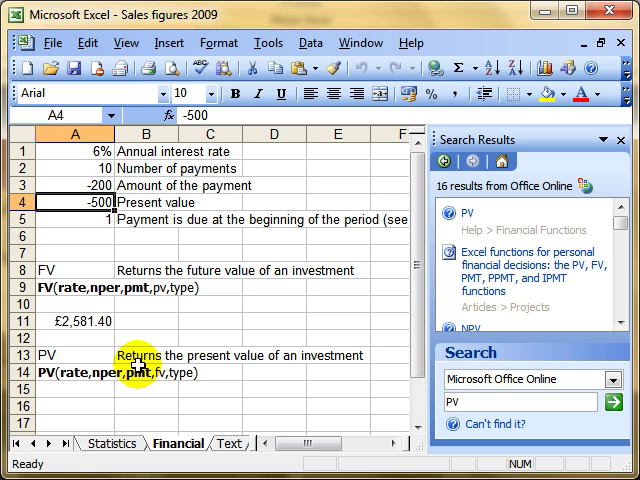
click(62, 412)
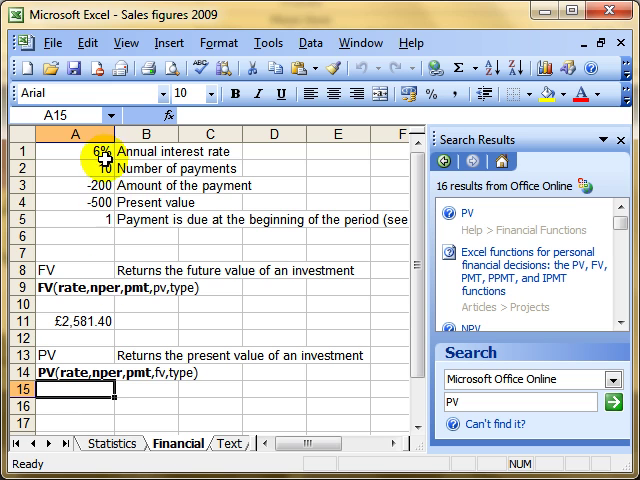
mouse_move(100, 168)
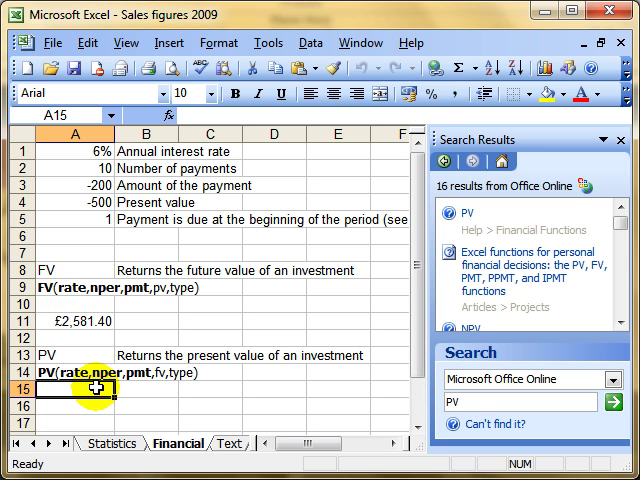
Enter =PV(A1/12,A2,A3) in A15, returning a present value of £1,946.08
text(=)
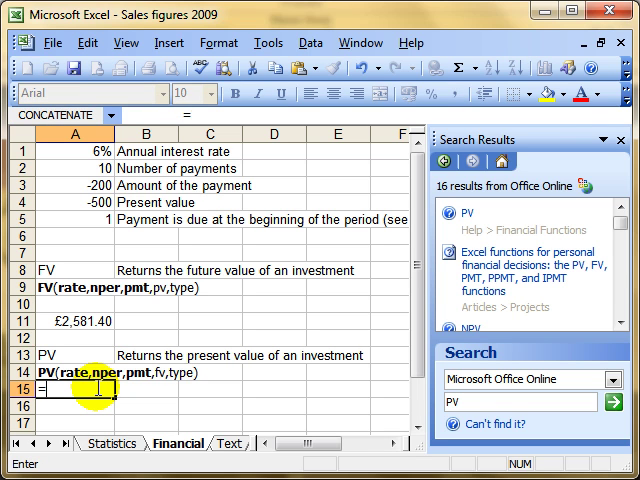
text(PV()
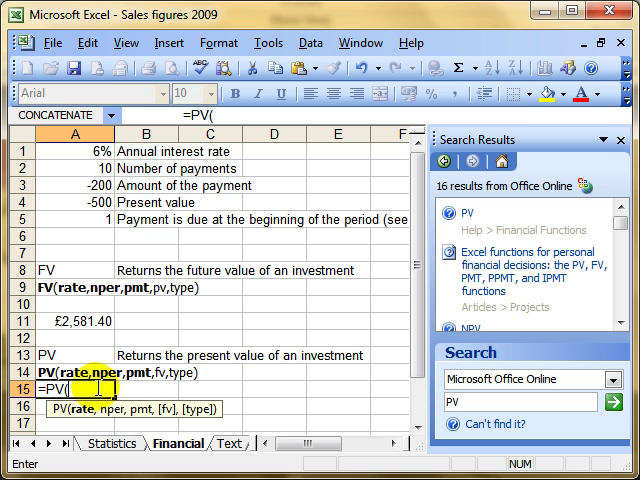
mouse_move(84, 208)
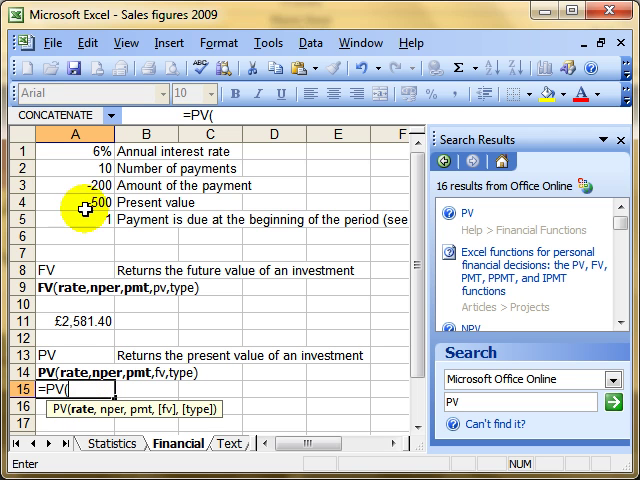
click(76, 152)
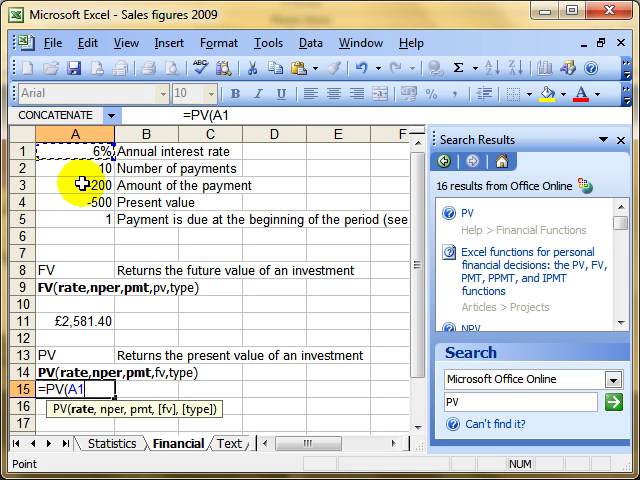
text(/12,)
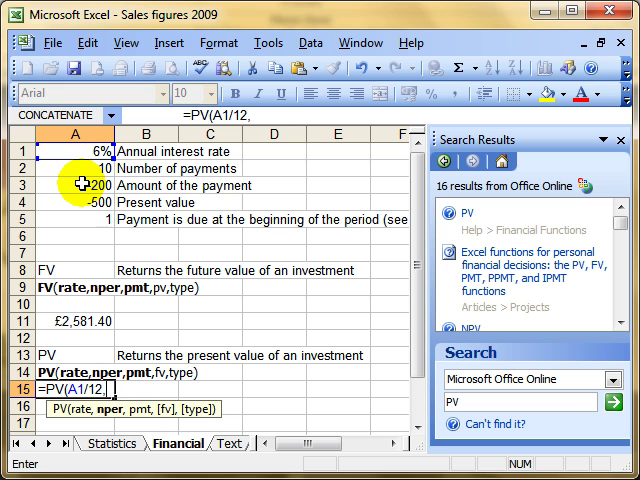
mouse_move(120, 420)
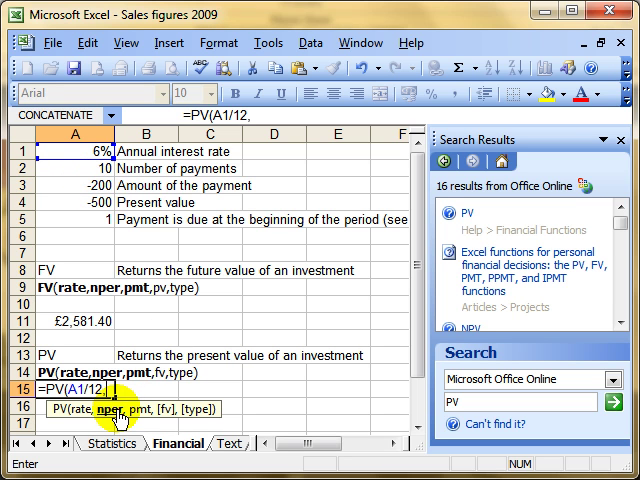
click(60, 168)
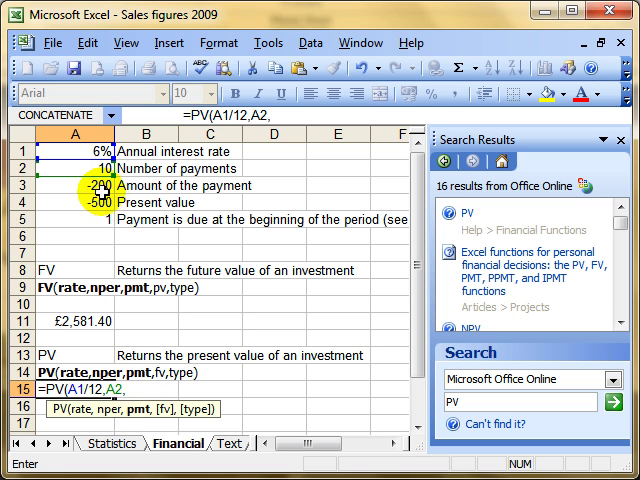
click(72, 188)
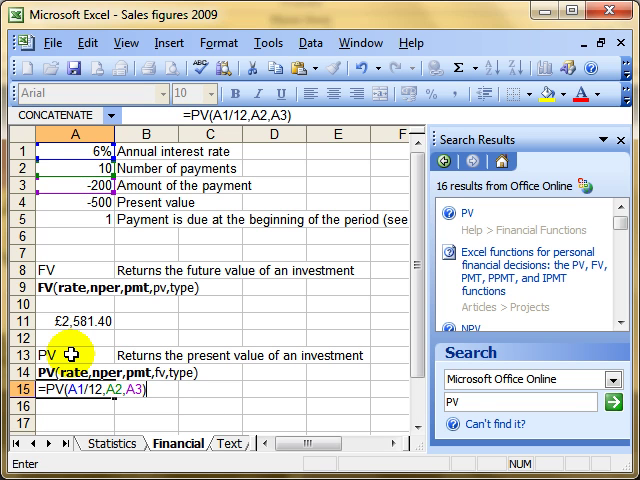
key(Return)
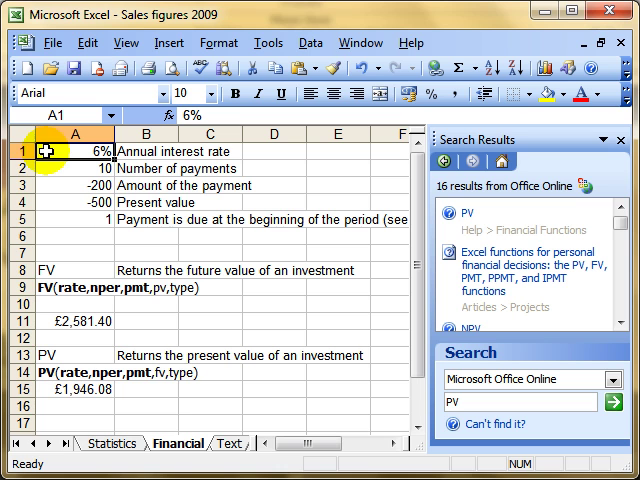
Inspect the number of payments and payment amount inputs in A2:A3
click(62, 168)
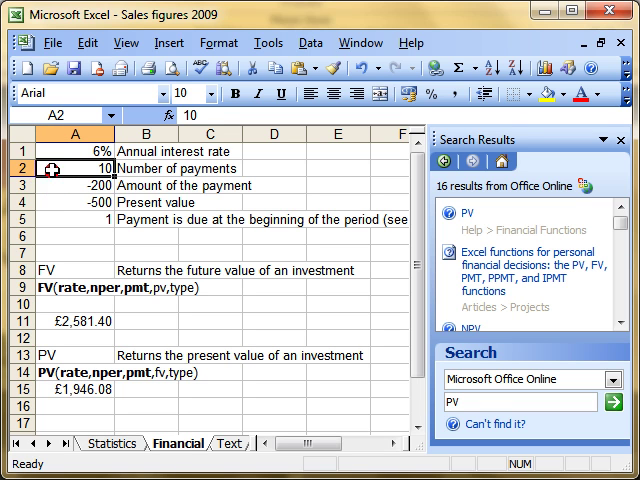
click(56, 184)
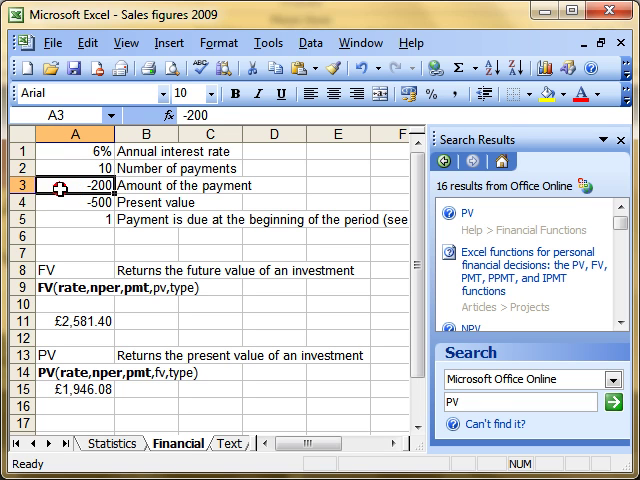
mouse_move(60, 212)
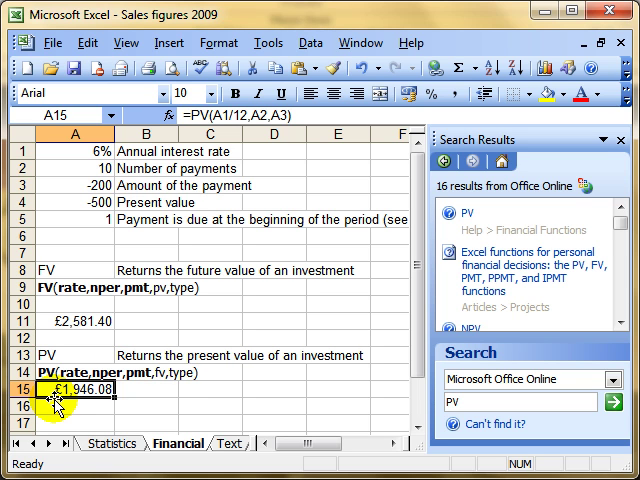
mouse_move(96, 204)
text(MT)
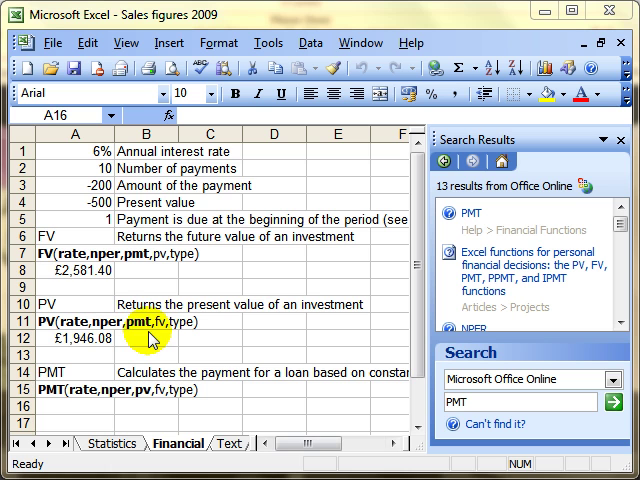
mouse_move(58, 360)
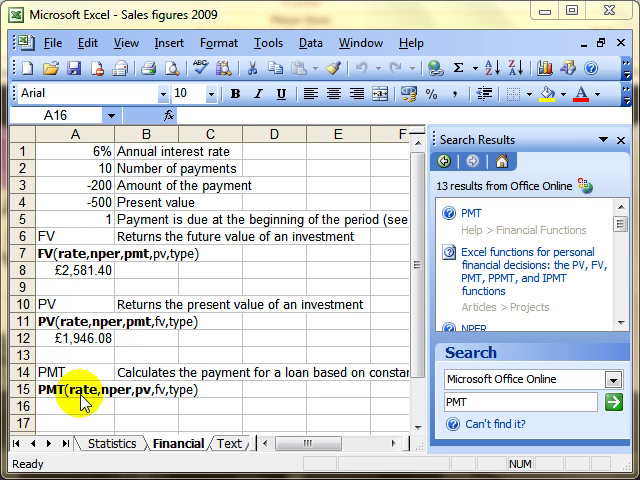
mouse_move(116, 404)
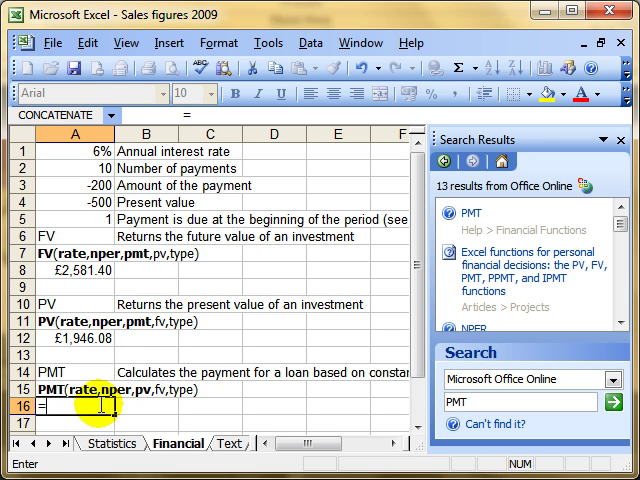
Enter =PMT(A1/12,A2,A4) in A16, returning a payment of £51.39
text(=PM)
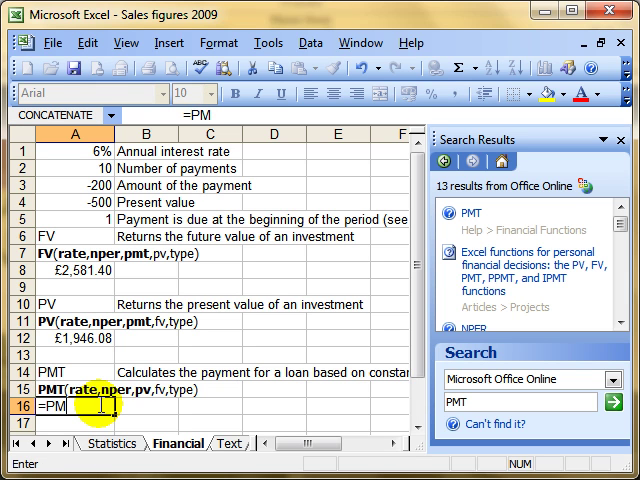
text(T()
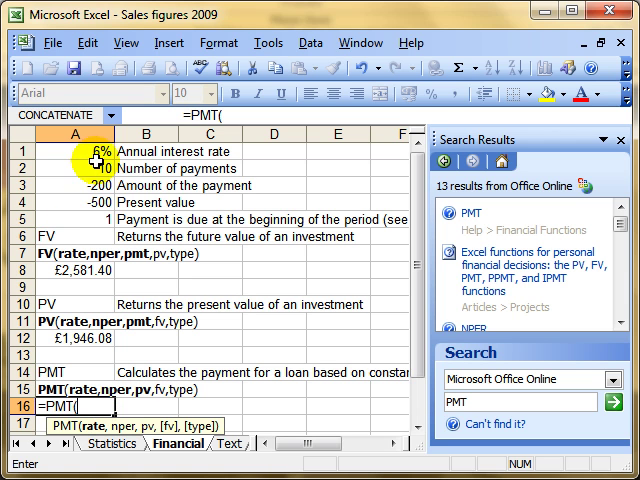
click(88, 152)
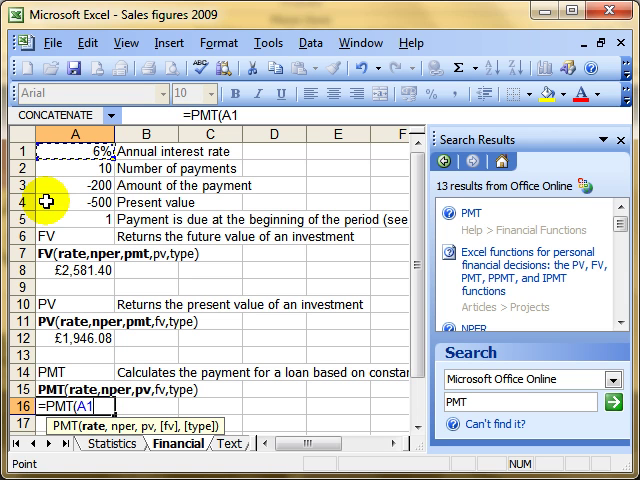
text(/12)
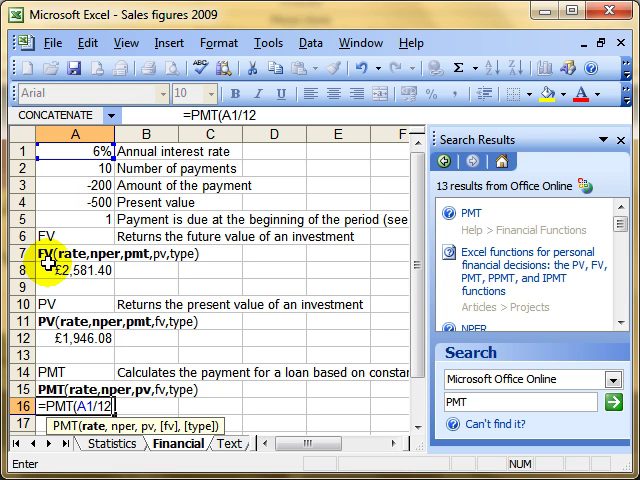
text(,)
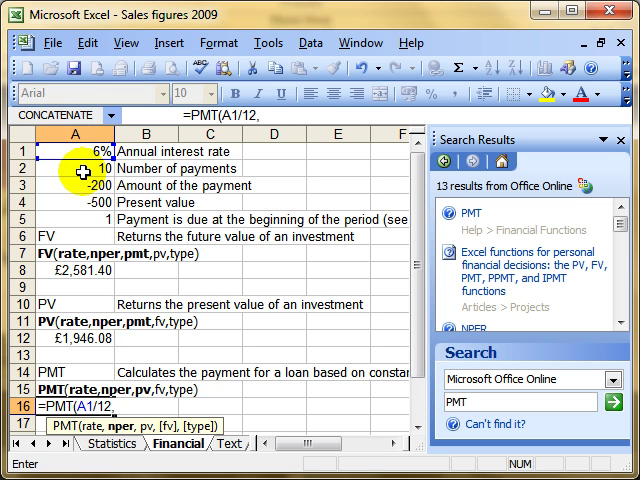
click(76, 168)
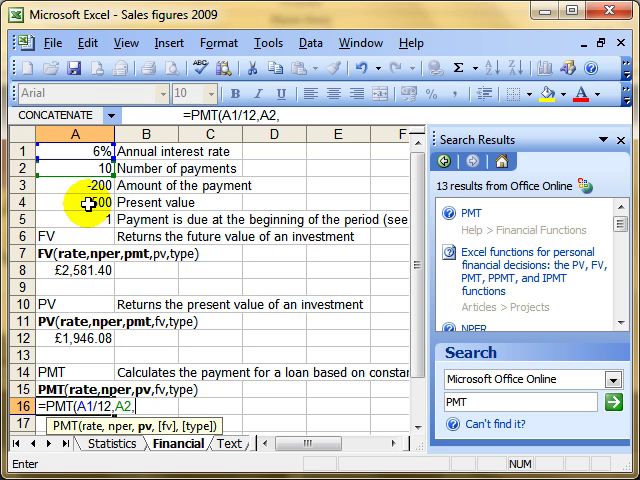
click(58, 204)
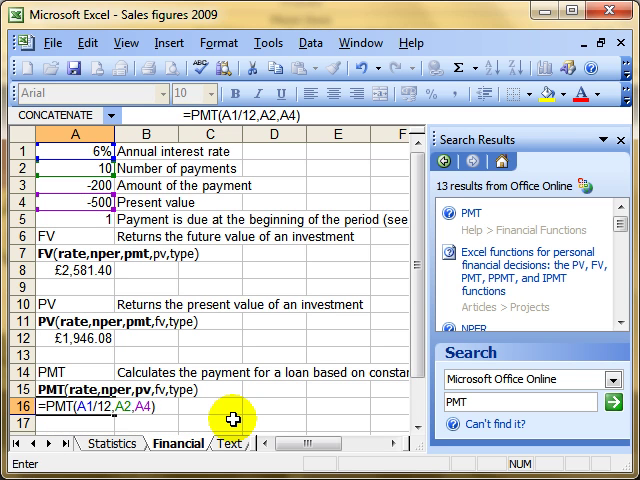
key(Return)
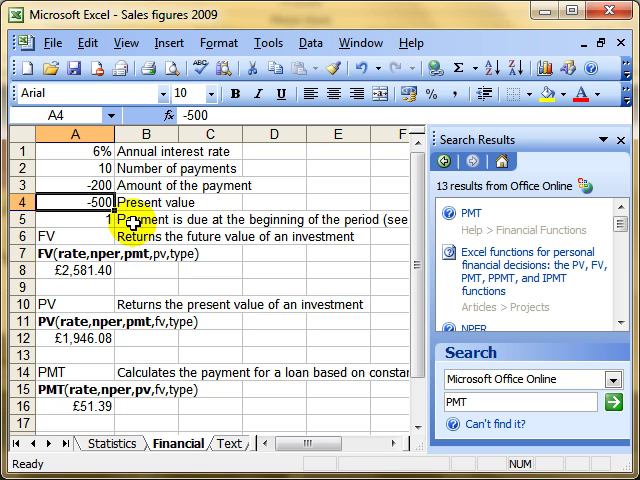
Inspect the interest rate and present value inputs, then select the PMT heading cell
click(70, 152)
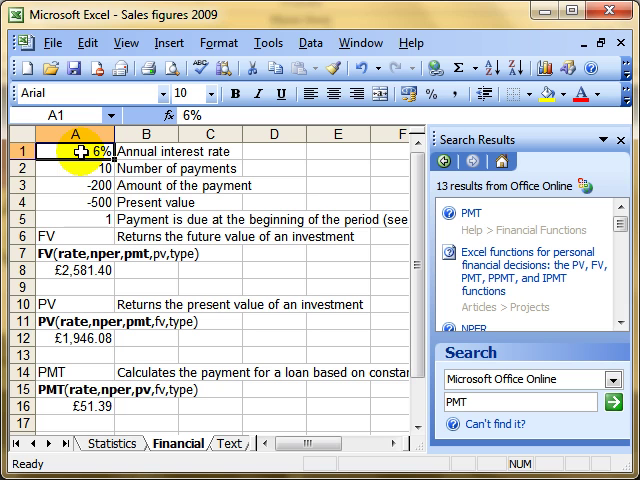
click(72, 200)
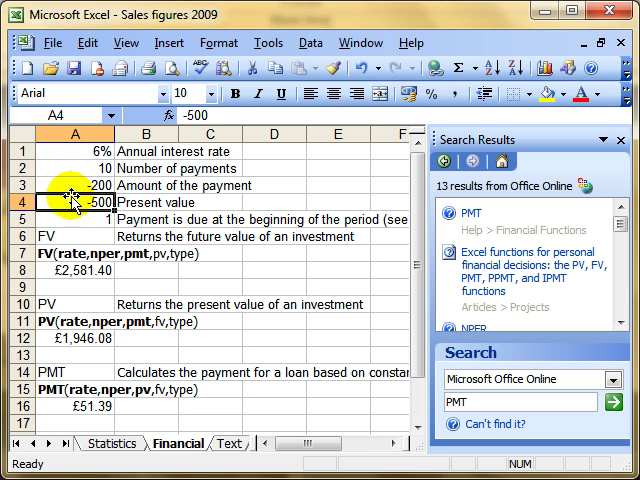
click(72, 168)
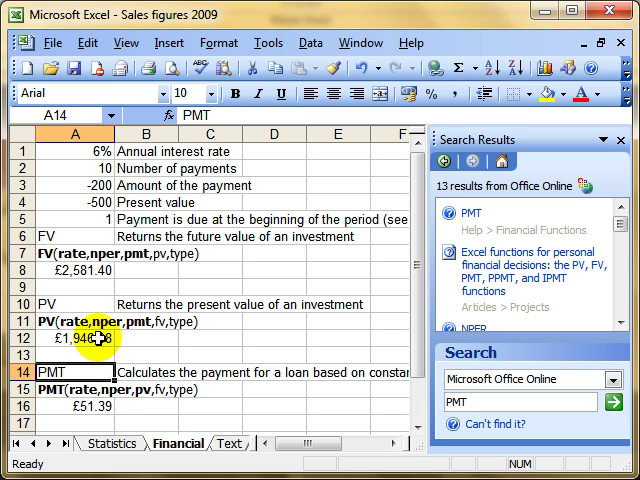
mouse_move(168, 116)
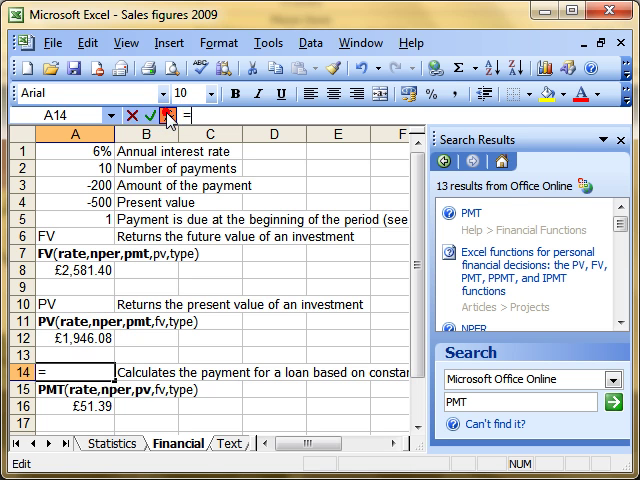
Bring up the Insert Function browser listing recommended financial functions with FV's syntax
click(168, 116)
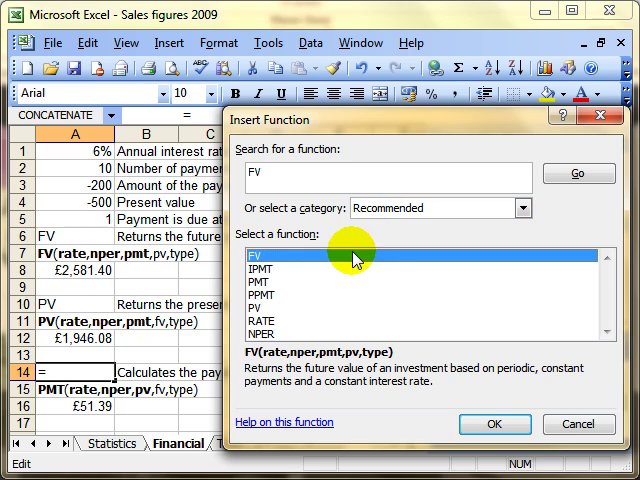